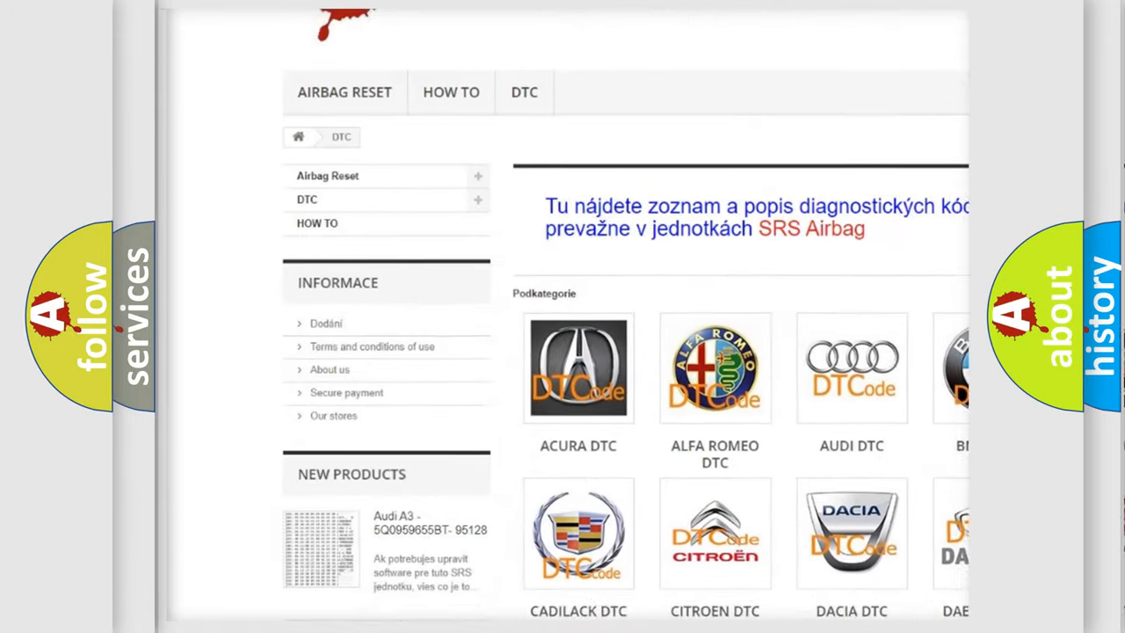
scroll(down, 3)
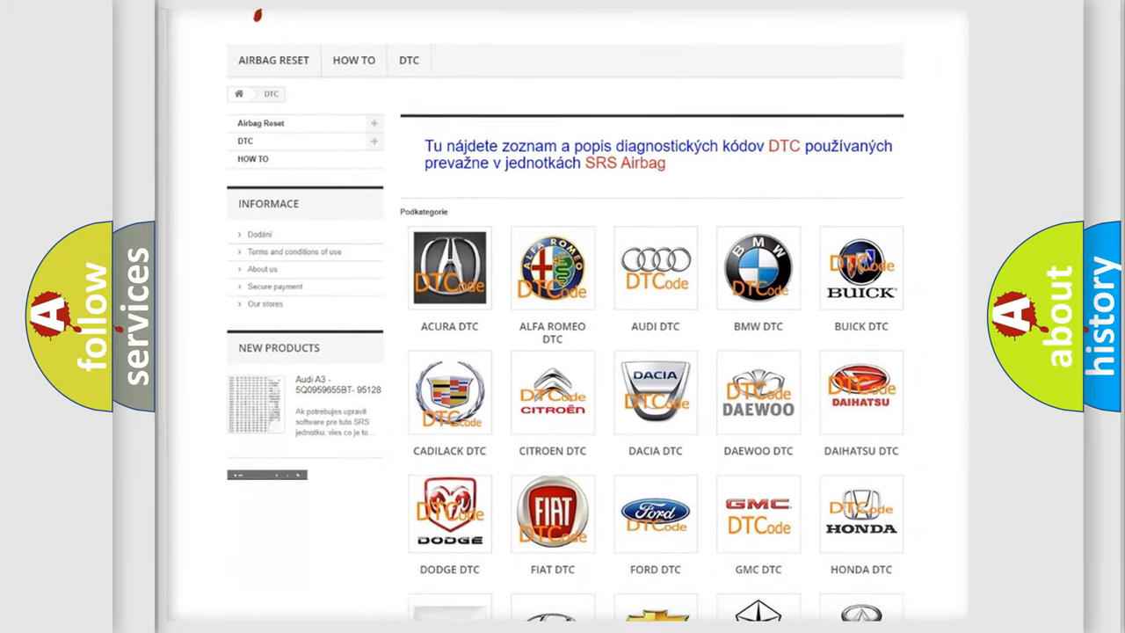
scroll(down, 3)
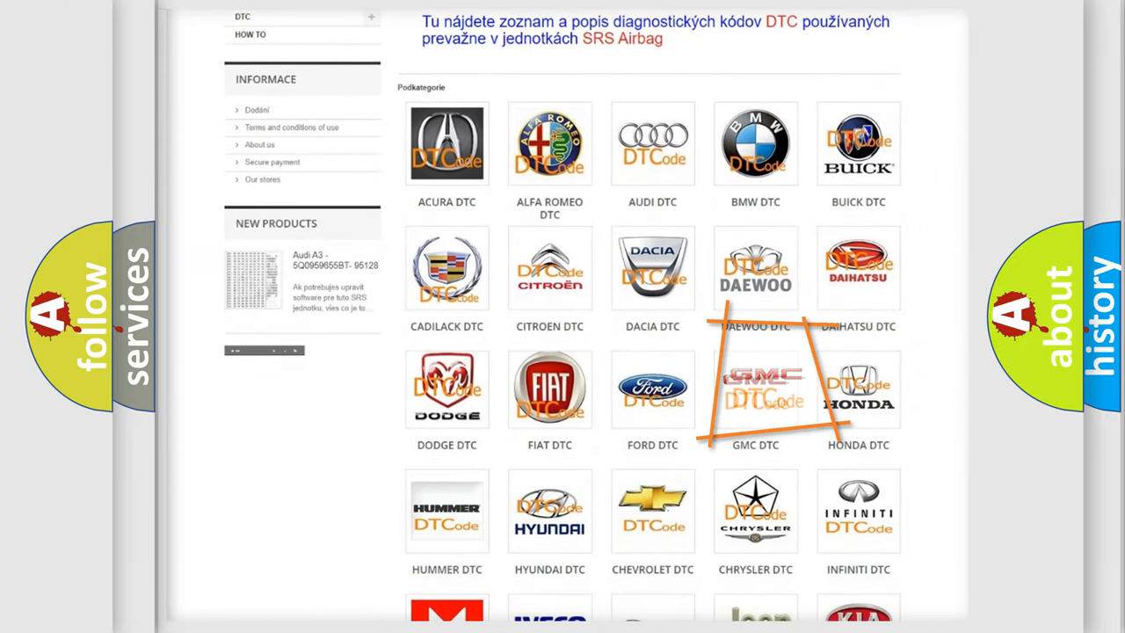